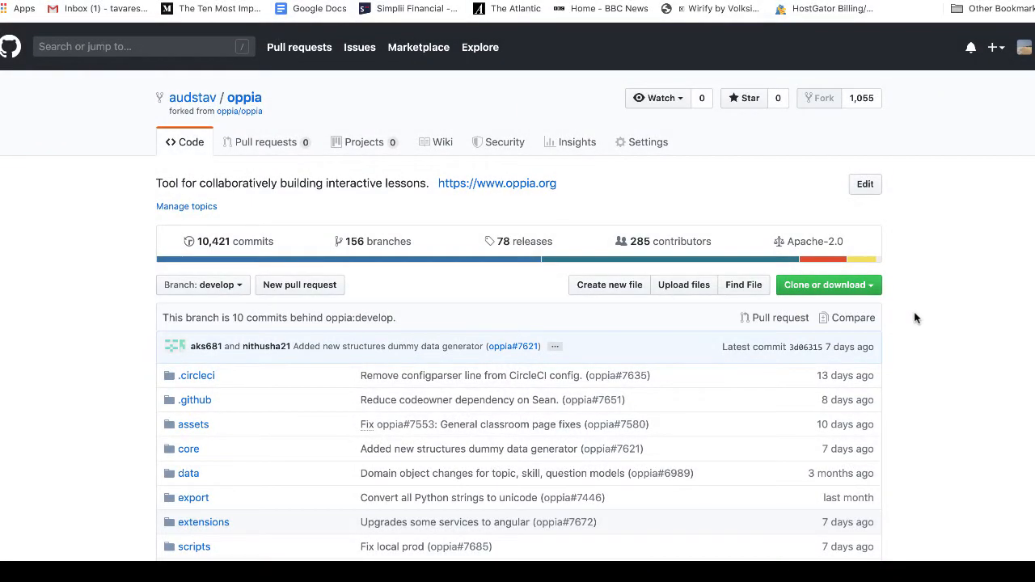
mouse_move(896, 233)
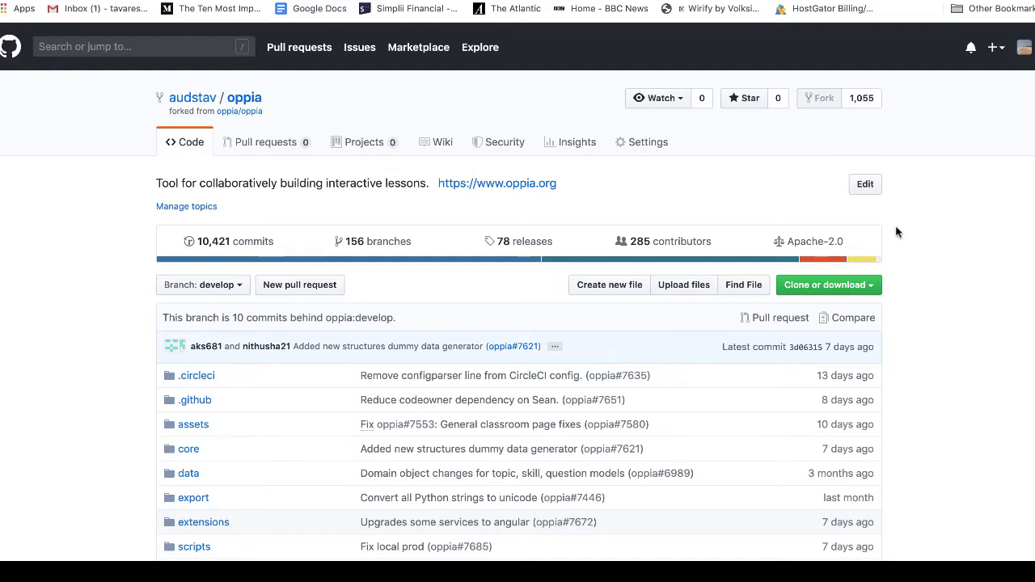
mouse_move(382, 327)
text(cd ope)
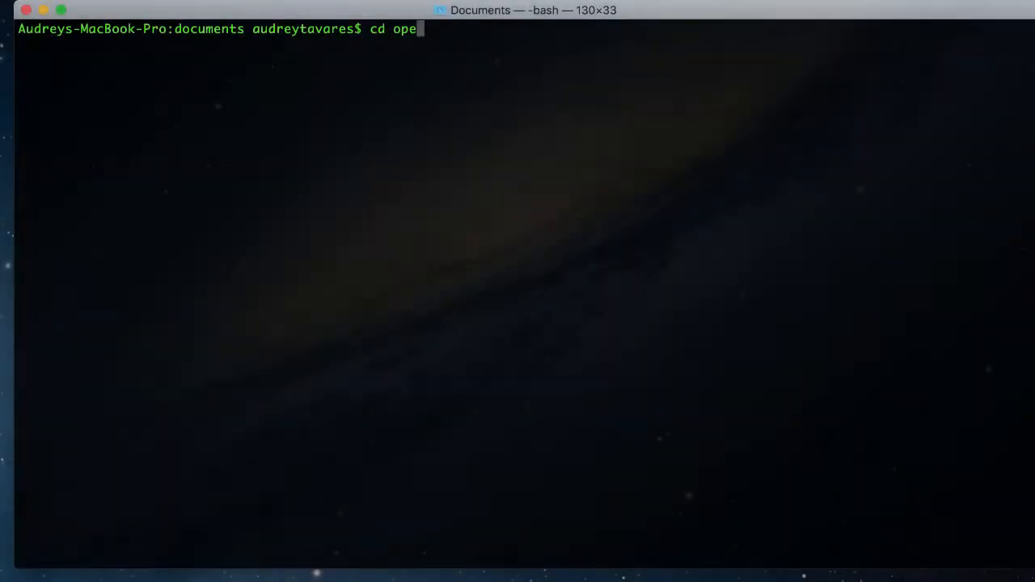
Change directory into opensource/oppia, the local clone of the oppia repository
key(Tab)
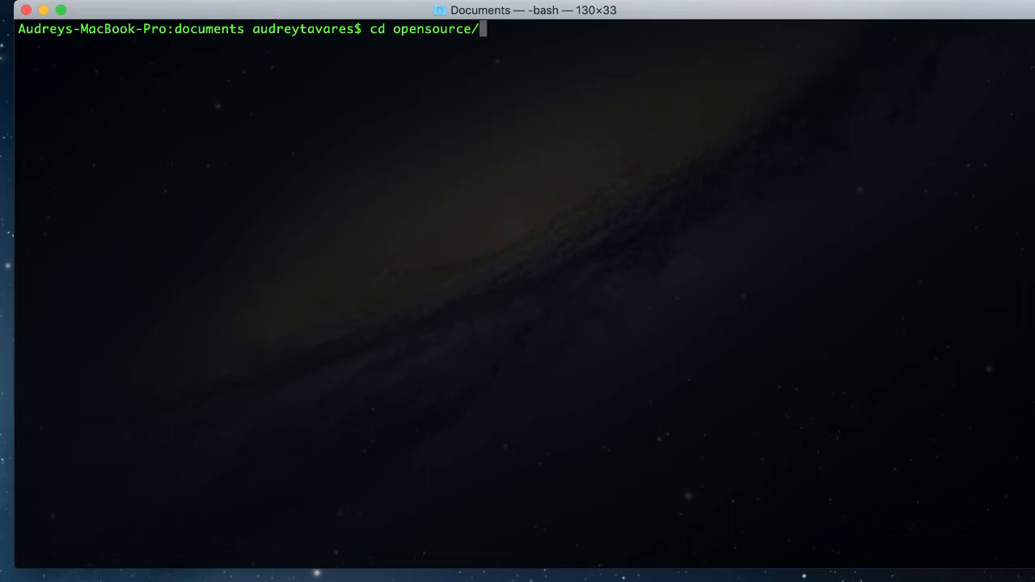
text(oppia)
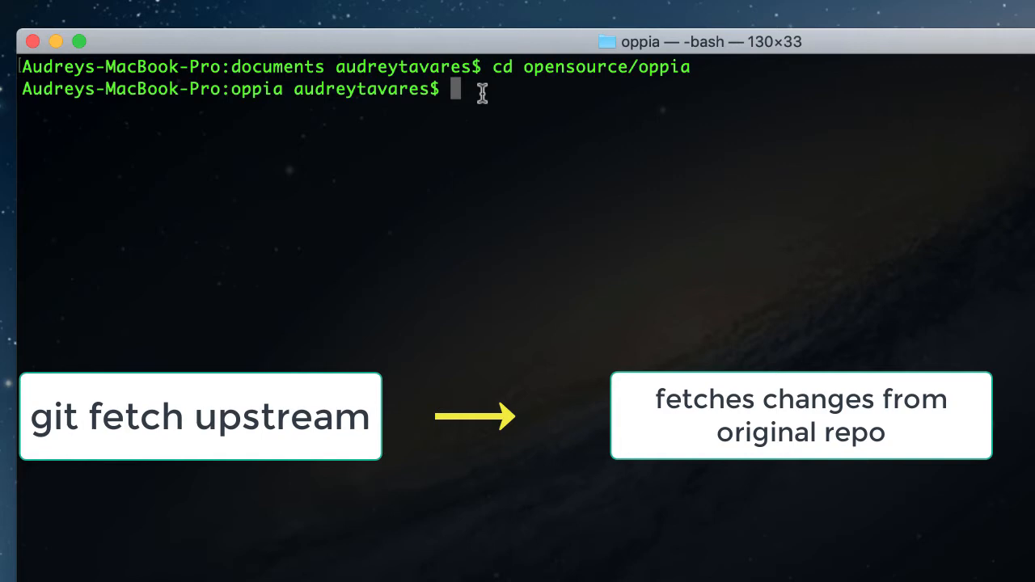
Run git fetch upstream to pull the original oppia repo's new branches and develop updates
text(git fetch)
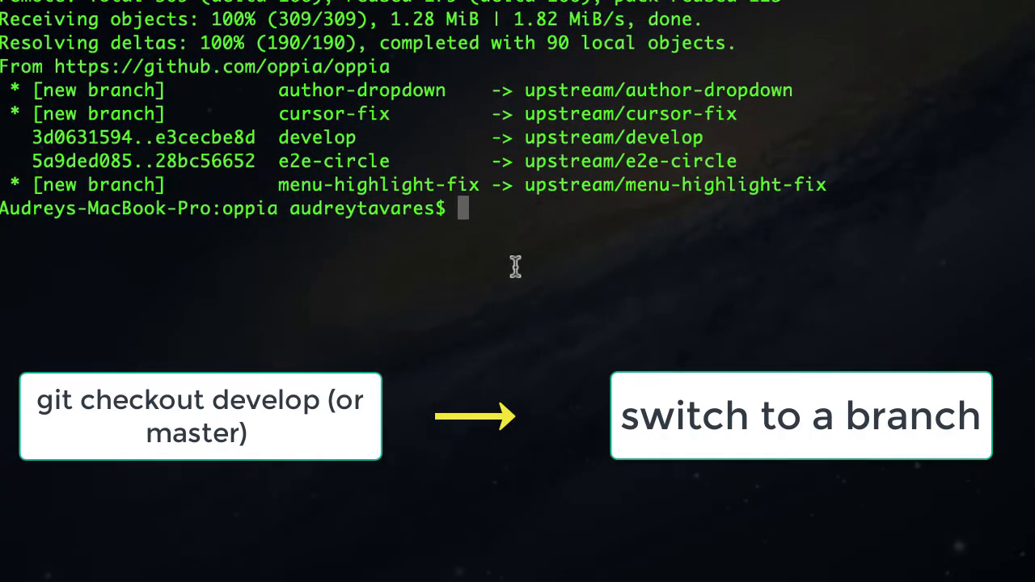
Run git checkout develop, confirming the clone is already on develop and up to date
text(git checkout)
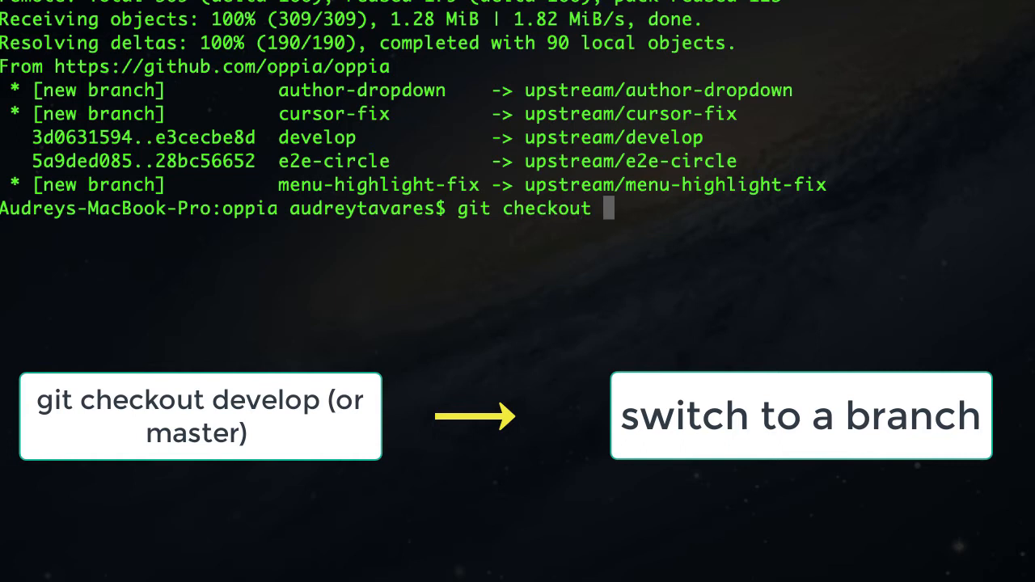
text(develop)
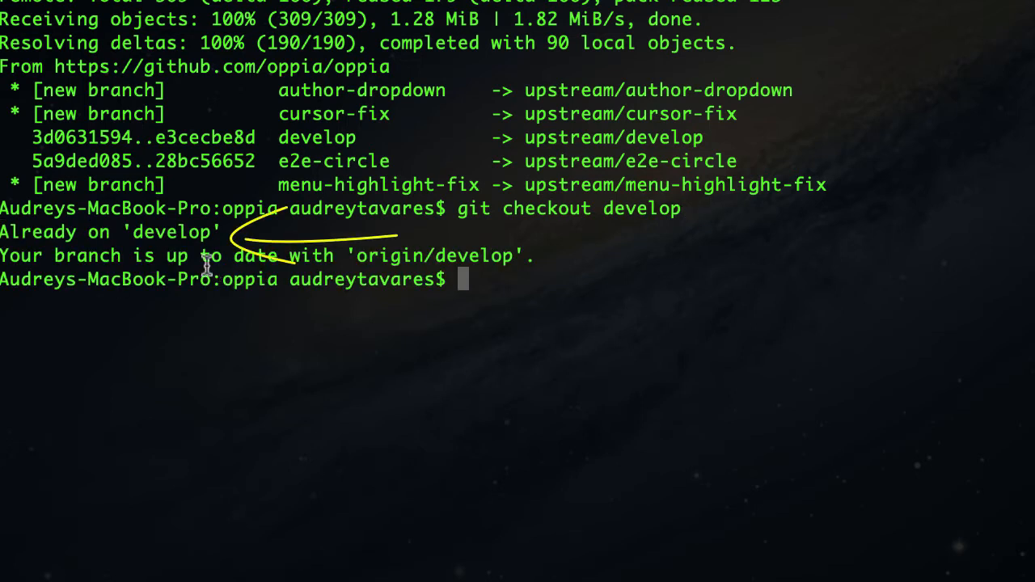
mouse_move(487, 282)
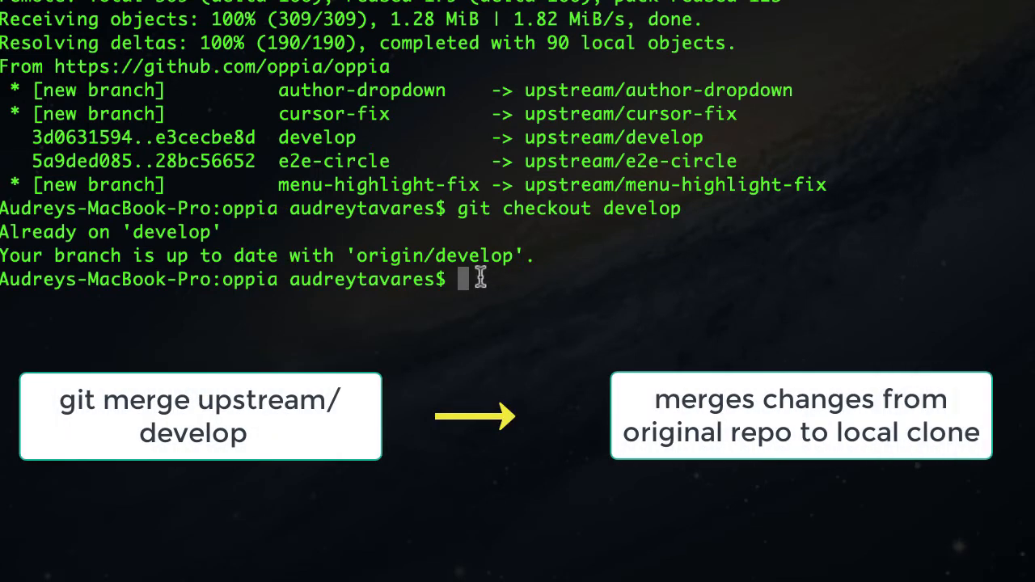
Run git merge upstream/develop, fast-forwarding local develop with the upstream changes
text(git merge)
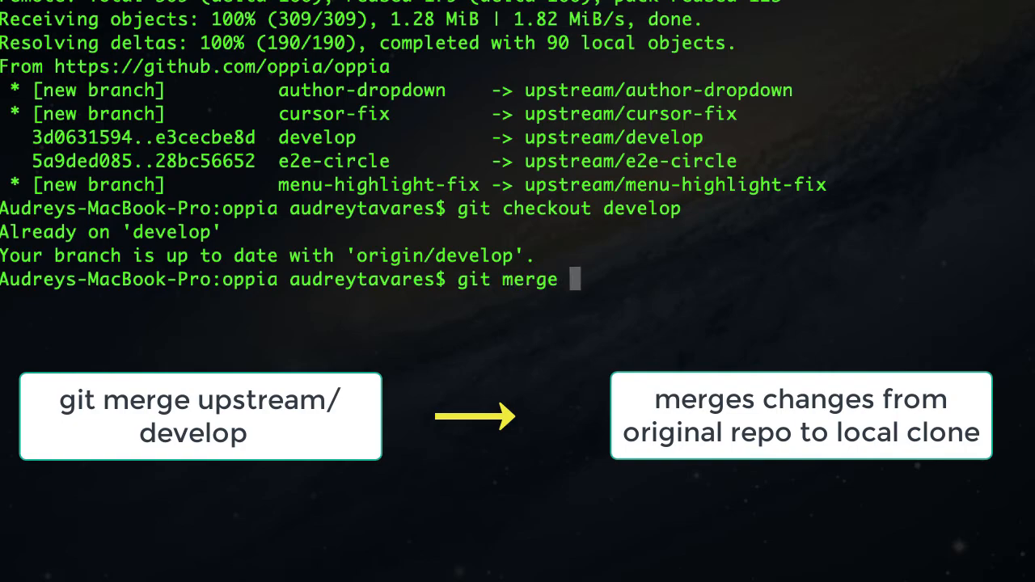
text(upstream/develop)
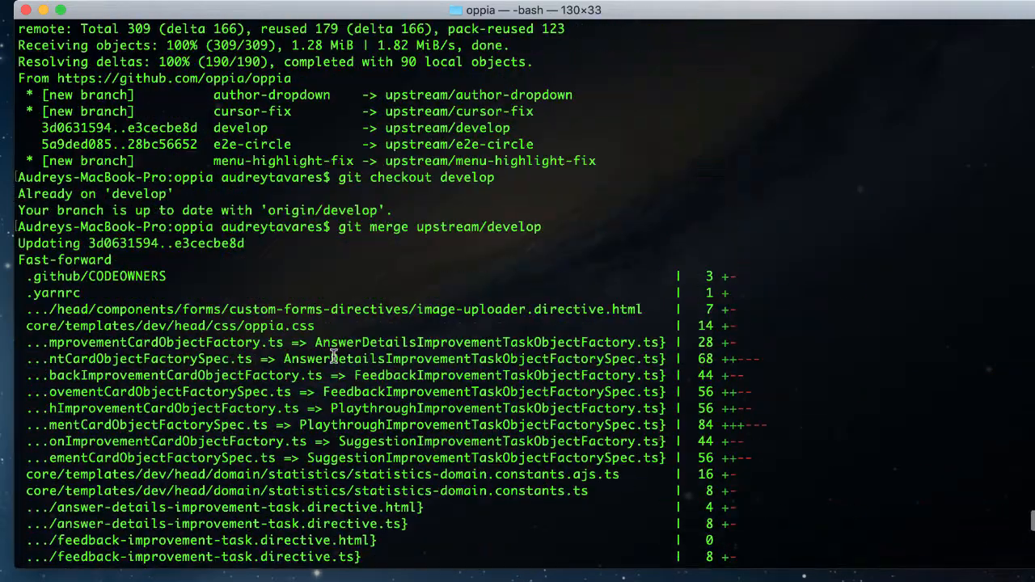
scroll(down, 3)
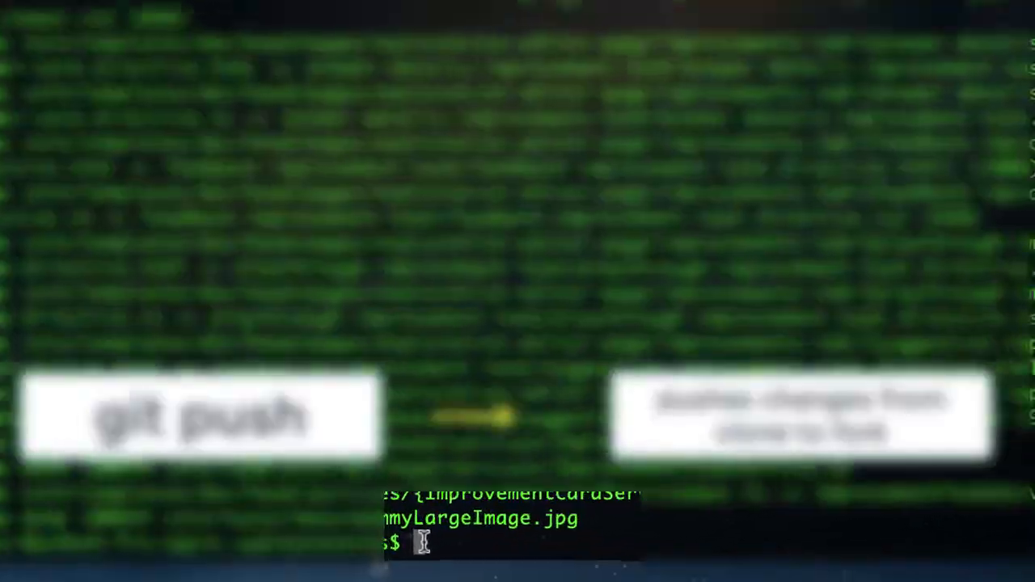
Run git push so the fork's develop branch shows even with oppia:develop
text(git push)
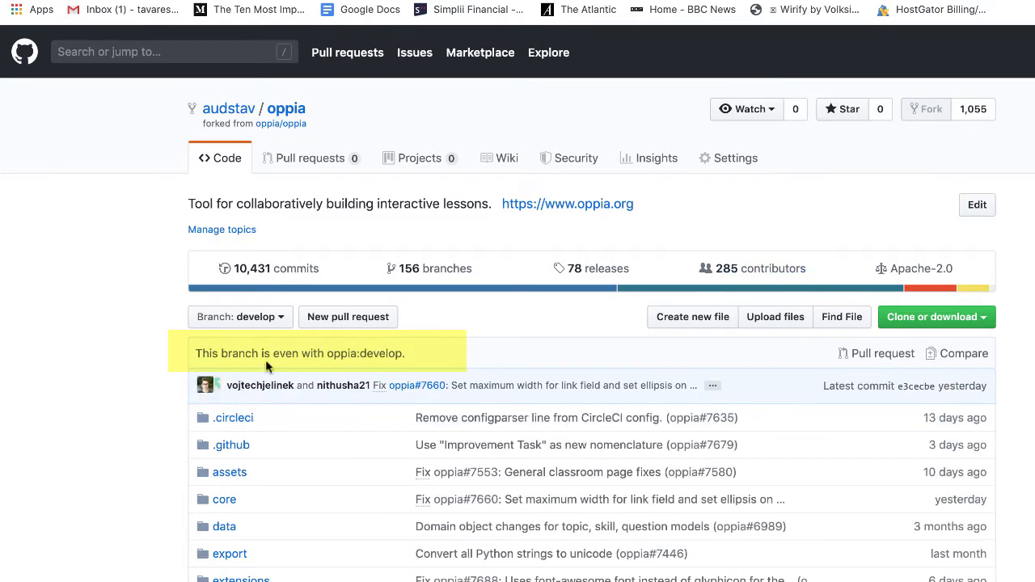
mouse_move(391, 353)
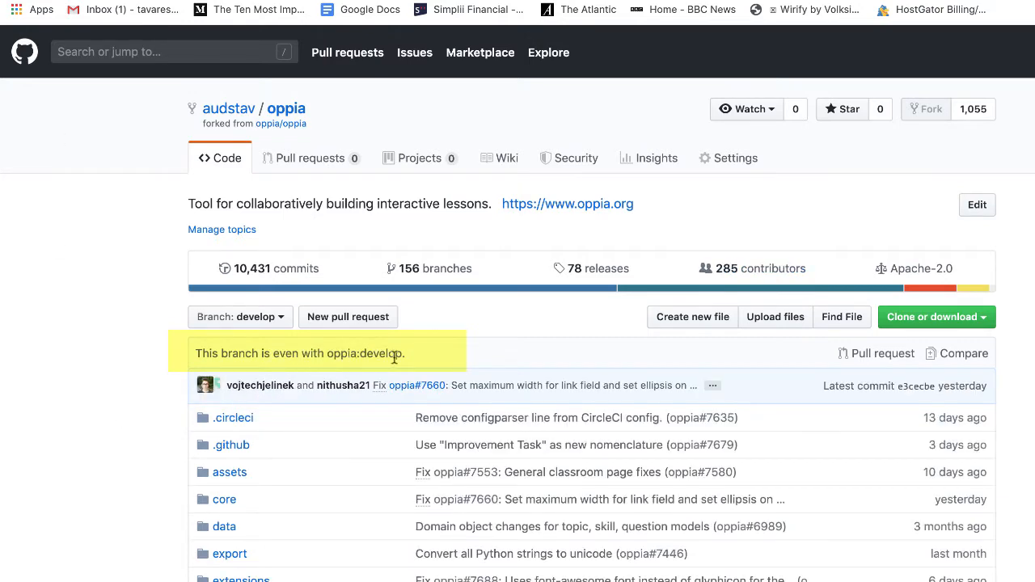
mouse_move(427, 359)
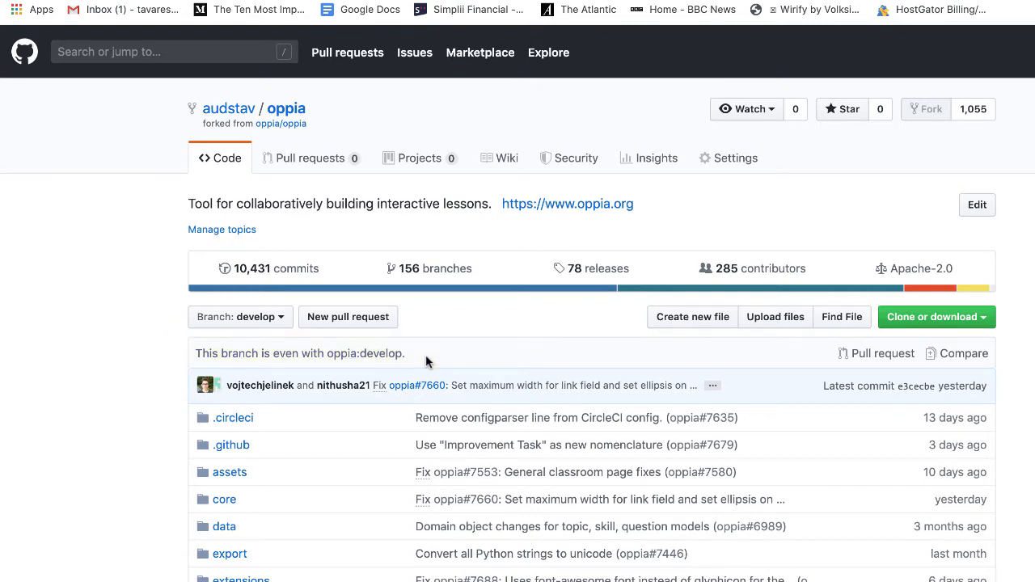
mouse_move(272, 368)
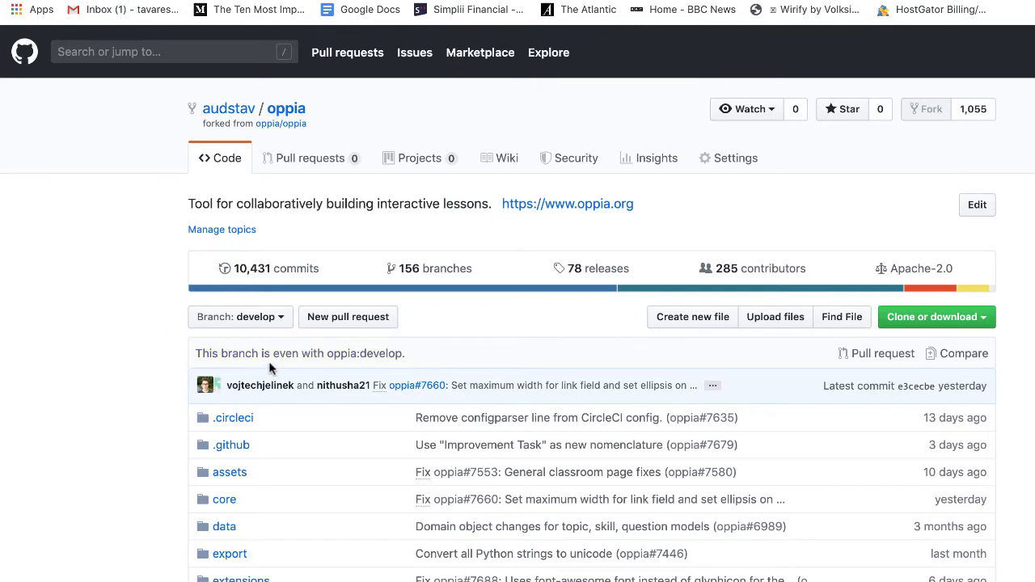